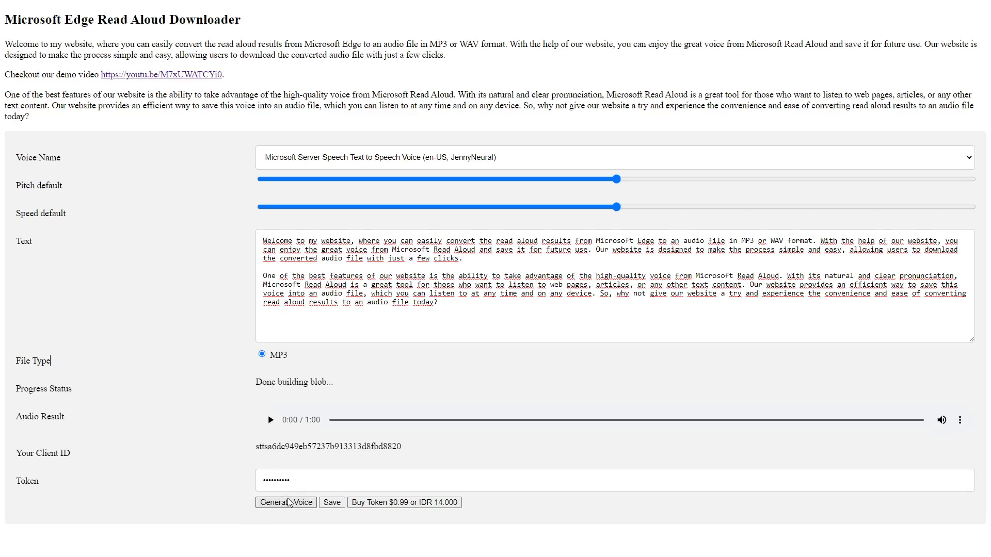
- Play the generated voice clip and download it as an MP3 from the player's menu
left_click(269, 420)
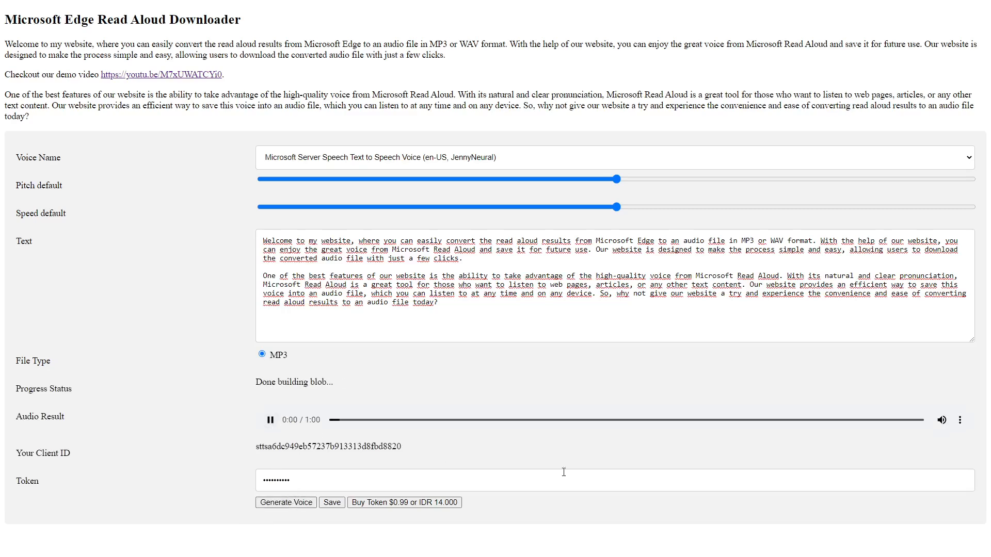
left_click(960, 420)
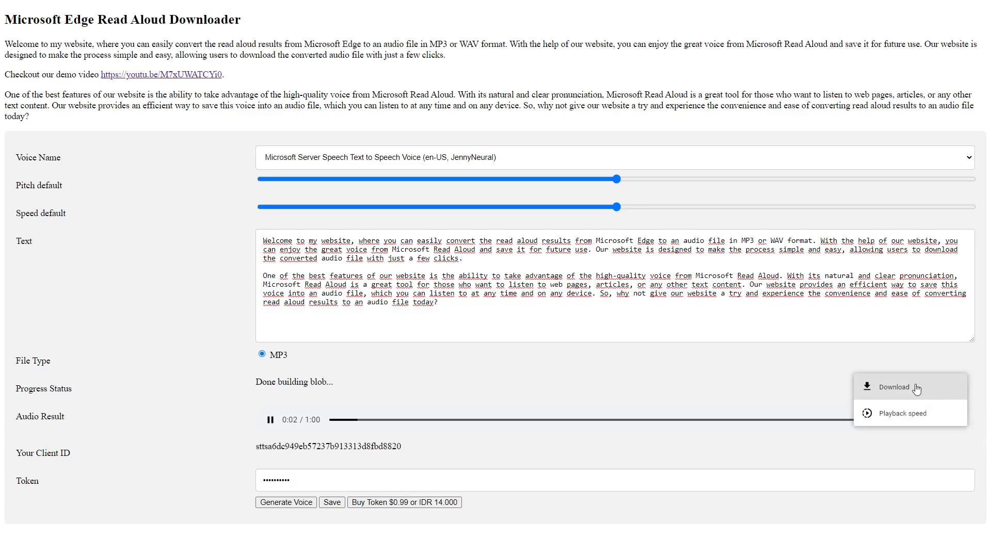
left_click(892, 387)
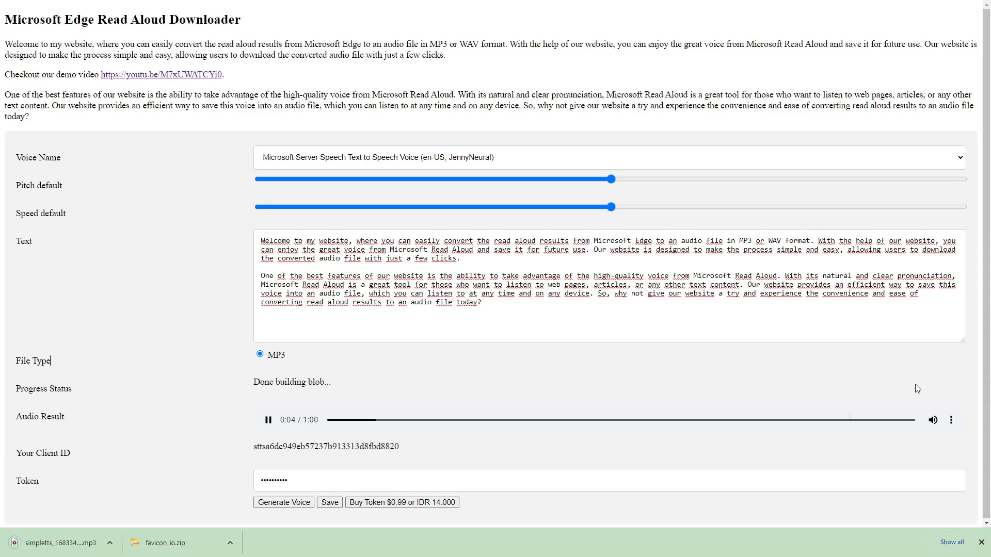